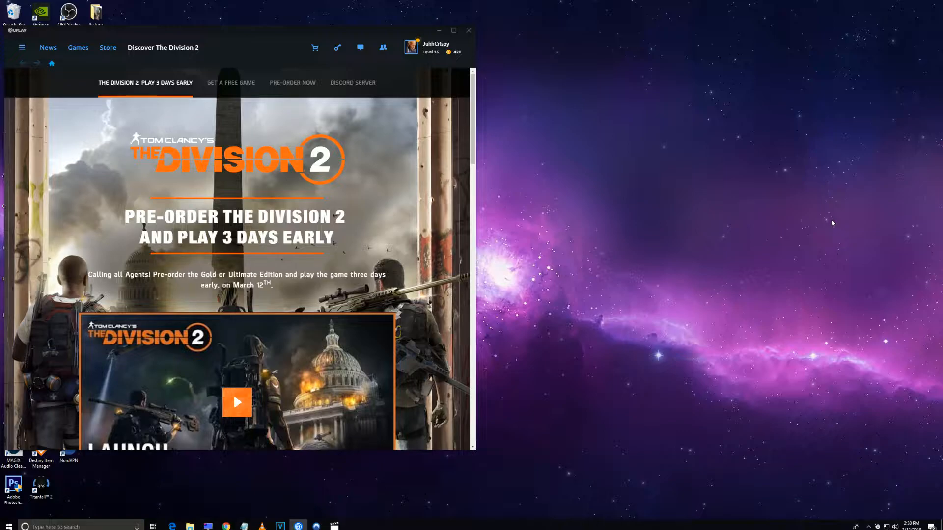
{"action": "mouse_move", "coordinate": [824, 212]}
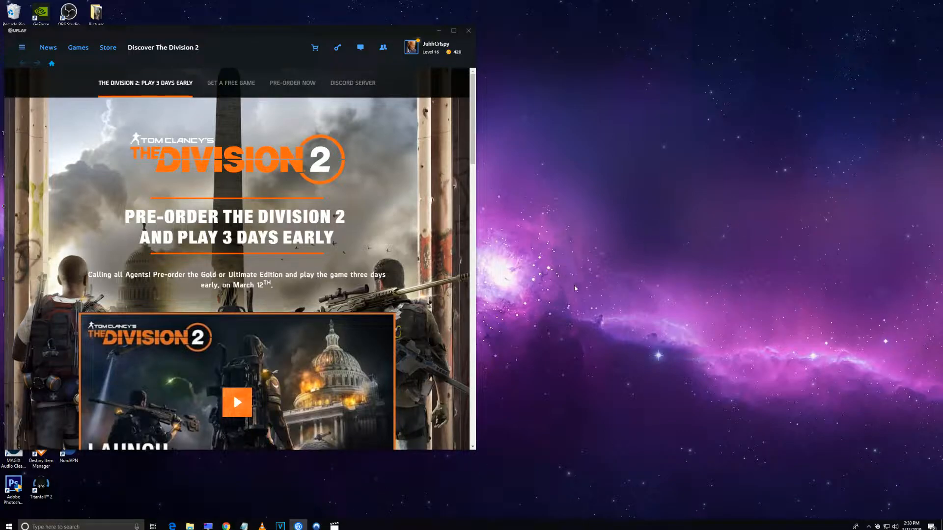
{"action": "mouse_move", "coordinate": [529, 294]}
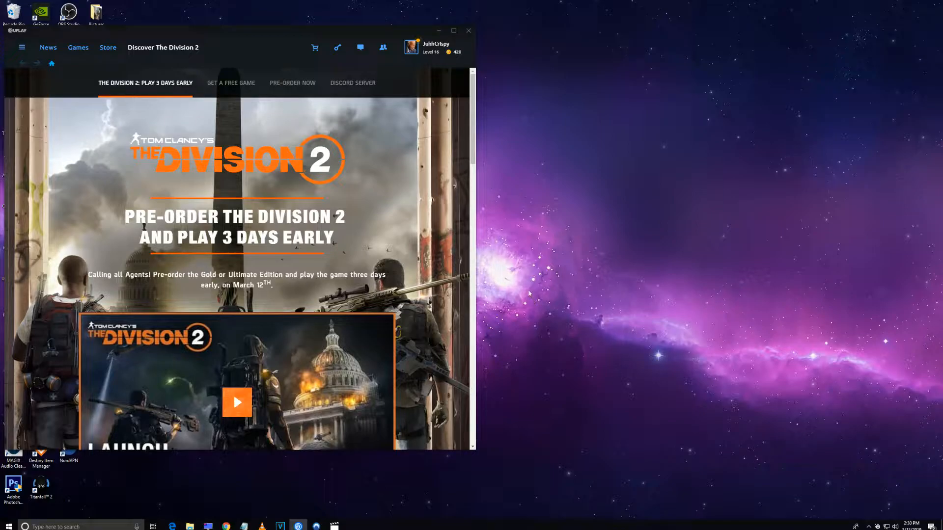
{"action": "mouse_move", "coordinate": [516, 309]}
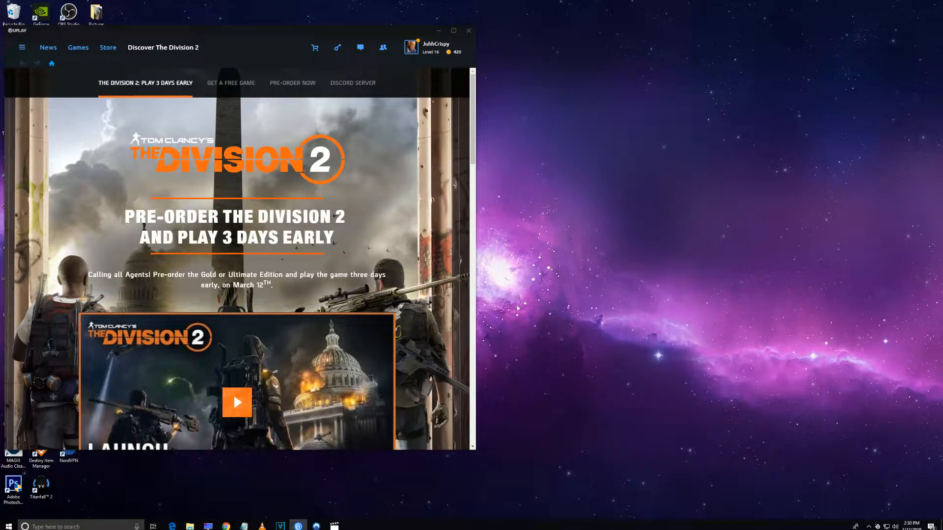
{"action": "mouse_move", "coordinate": [554, 330]}
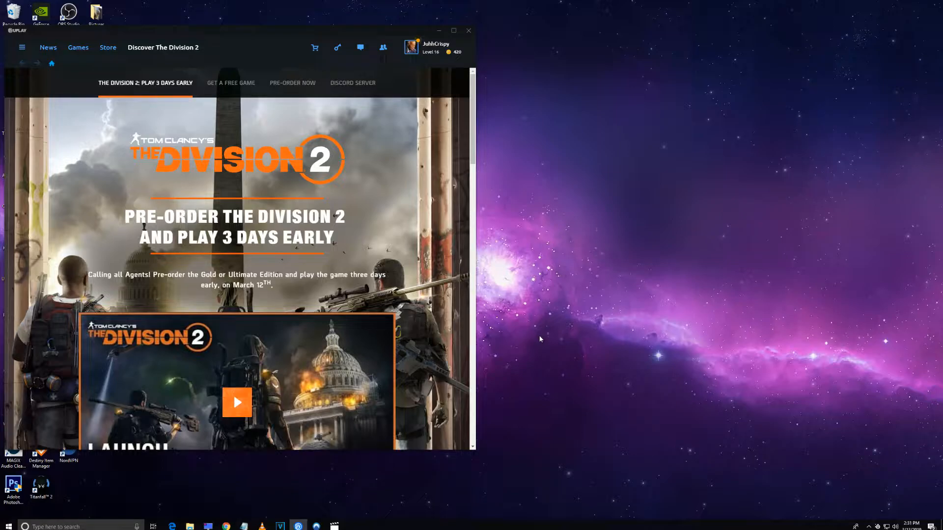
{"action": "mouse_move", "coordinate": [490, 385]}
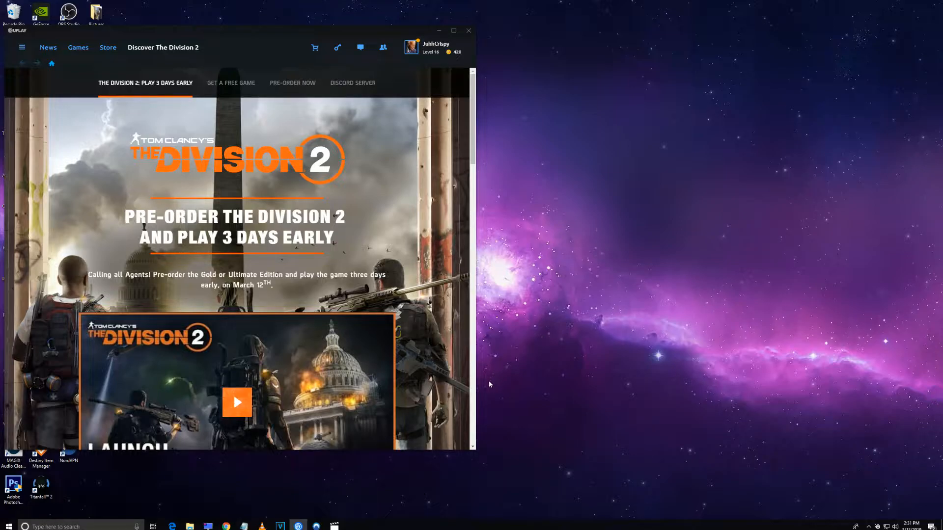
{"action": "mouse_move", "coordinate": [266, 468]}
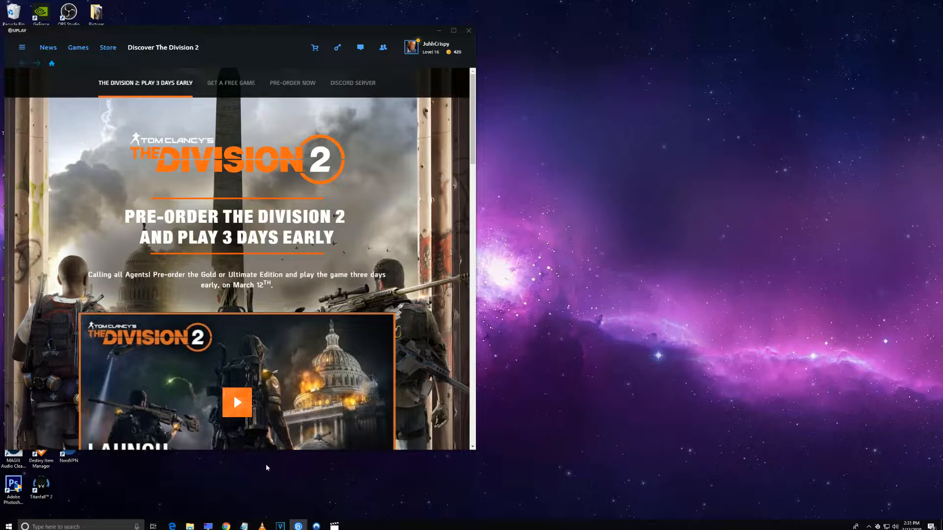
{"action": "mouse_move", "coordinate": [251, 468]}
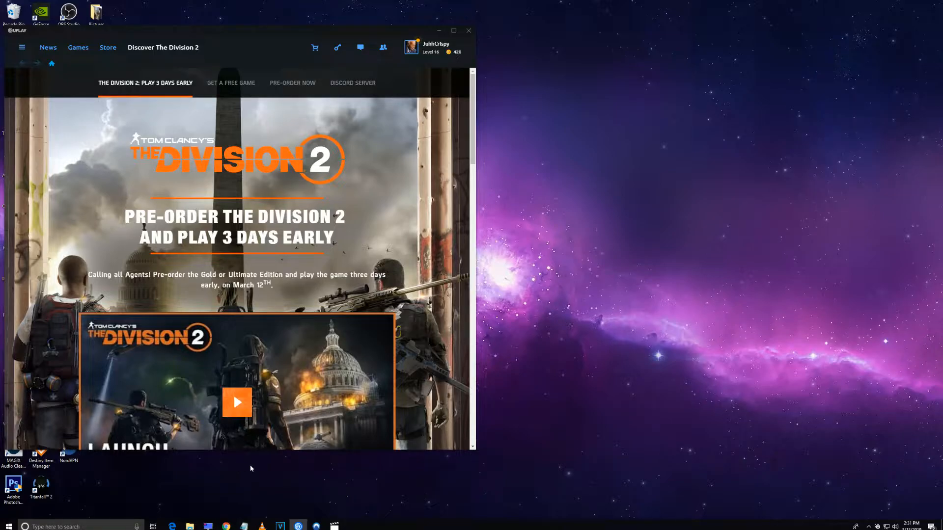
{"action": "mouse_move", "coordinate": [248, 471]}
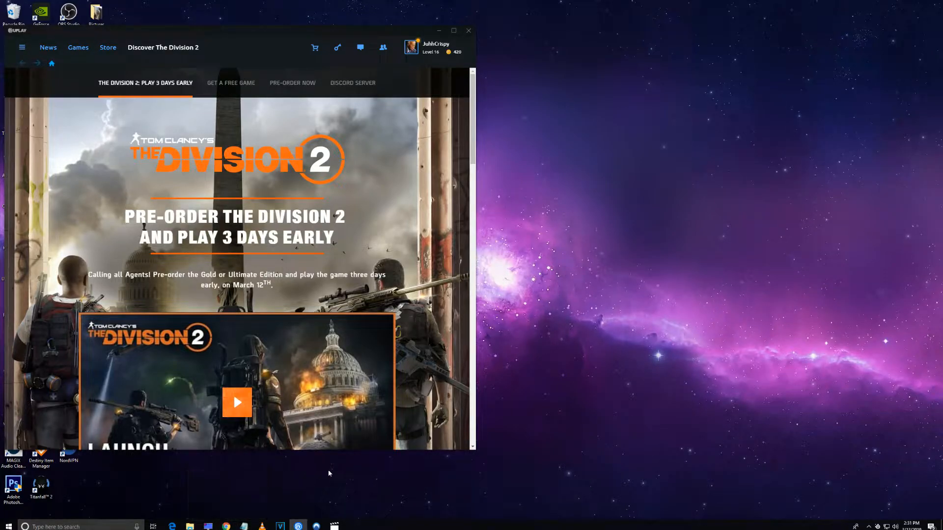
{"action": "mouse_move", "coordinate": [231, 476]}
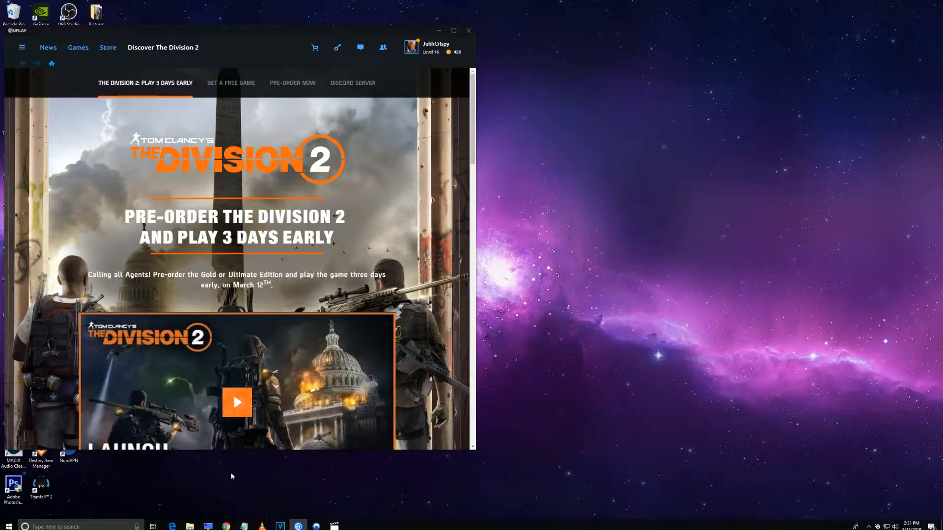
{"action": "mouse_move", "coordinate": [238, 479]}
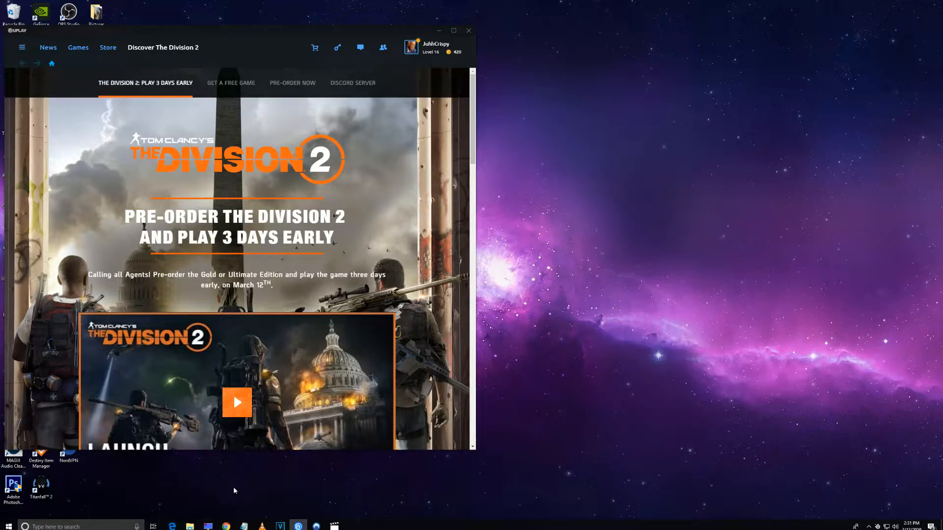
{"action": "mouse_move", "coordinate": [230, 501]}
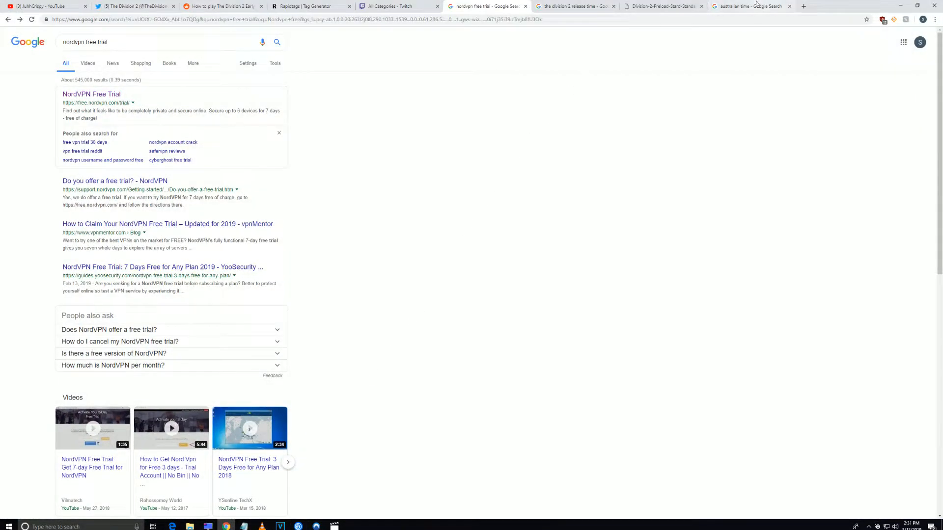
View The Division 2 preload and start times chart, then return to the 'nordvpn free trial' results
{"action": "left_click", "coordinate": [661, 6]}
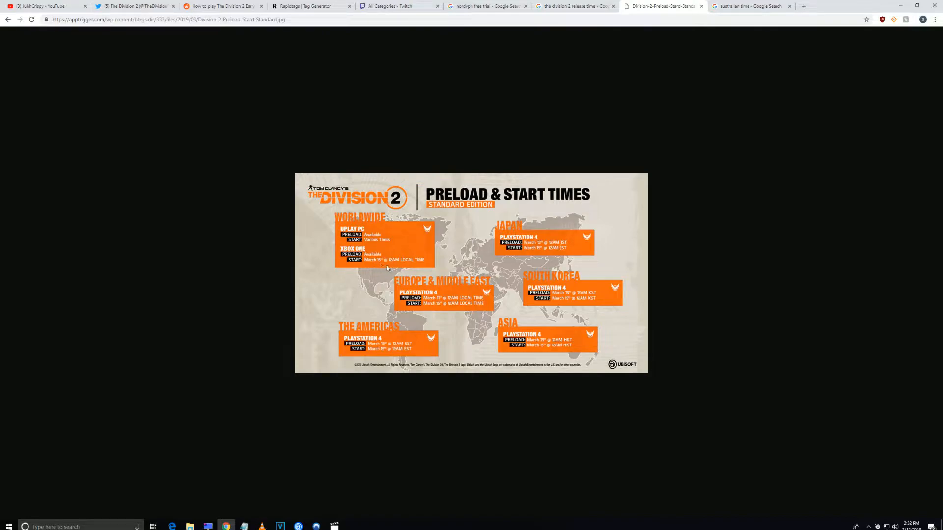
{"action": "mouse_move", "coordinate": [597, 361]}
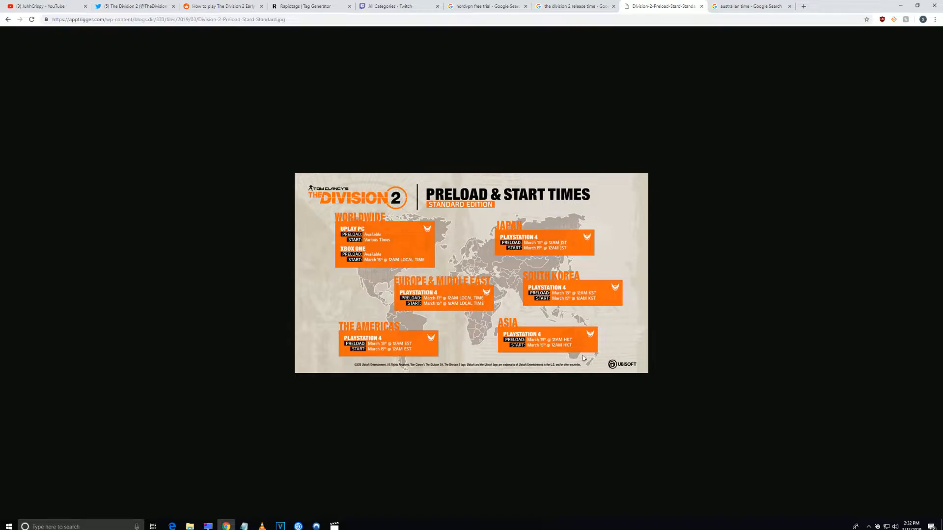
{"action": "mouse_move", "coordinate": [531, 356]}
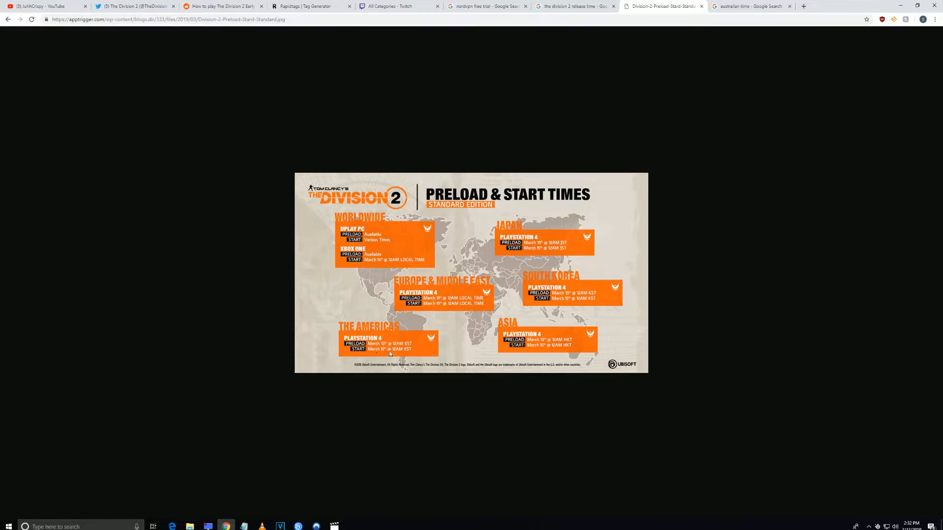
{"action": "mouse_move", "coordinate": [474, 11]}
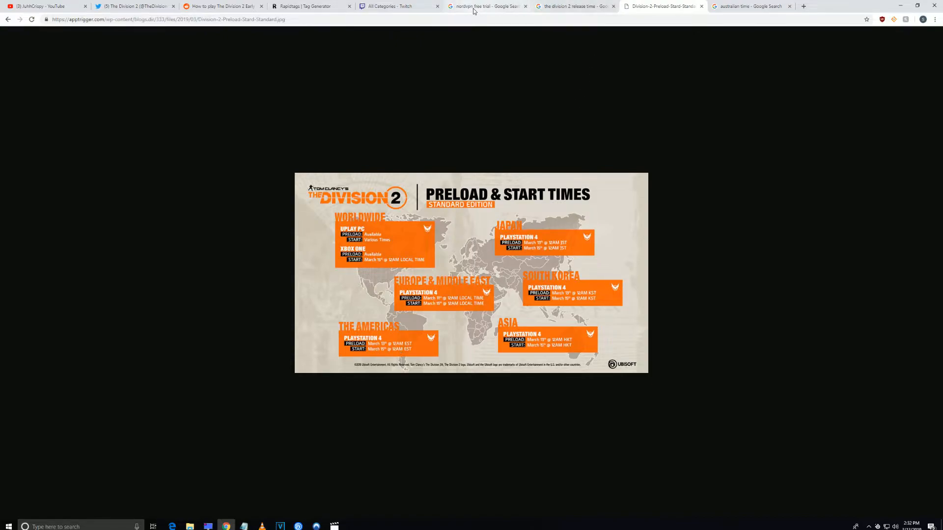
{"action": "left_click", "coordinate": [487, 6]}
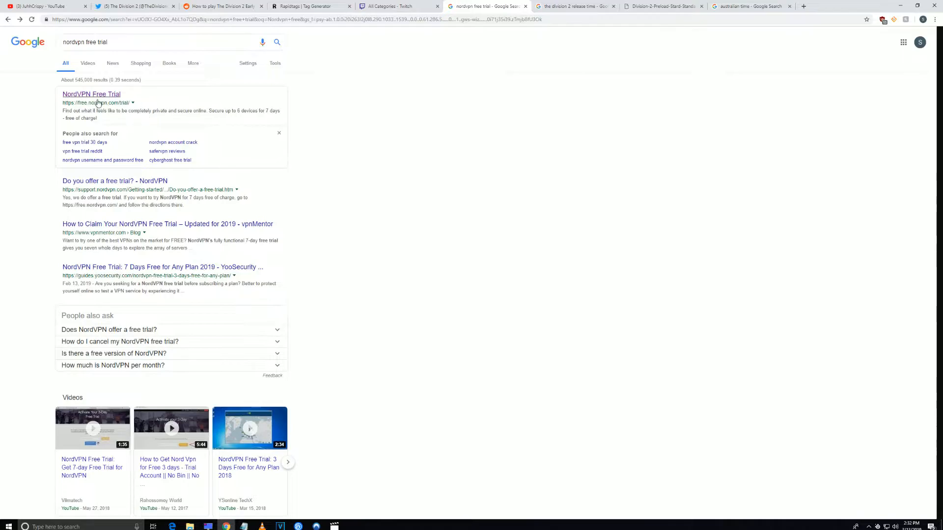
Open the 'NordVPN Free Trial' result at free.nordvpn.com/trial offering seven days free
{"action": "left_click", "coordinate": [91, 94]}
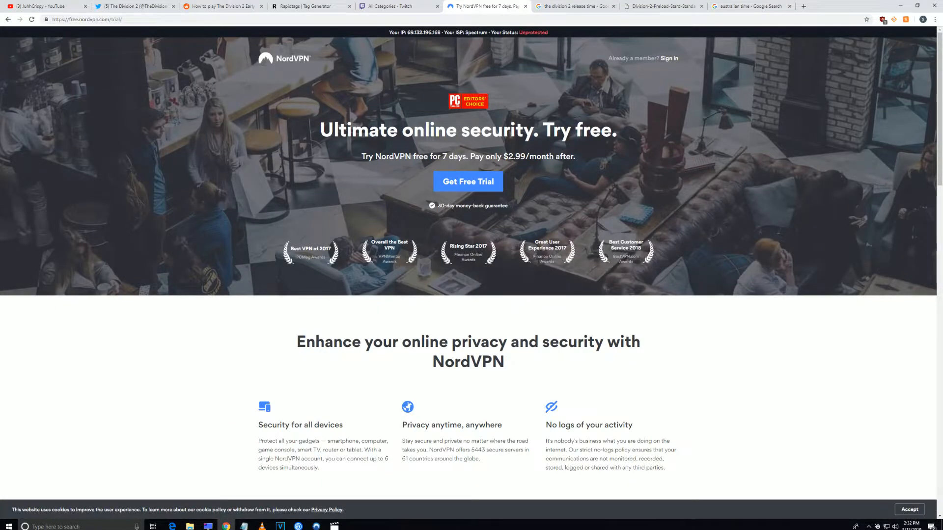
{"action": "mouse_move", "coordinate": [468, 181]}
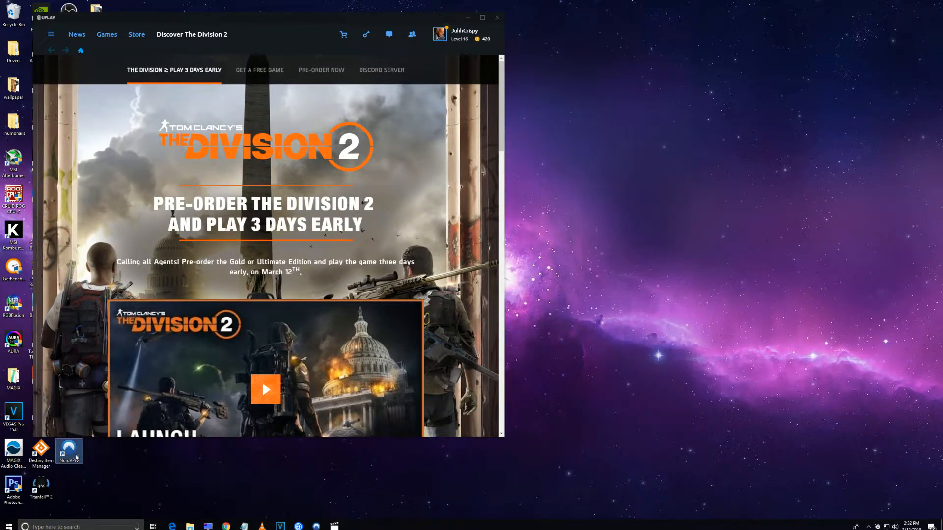
{"action": "mouse_move", "coordinate": [70, 450]}
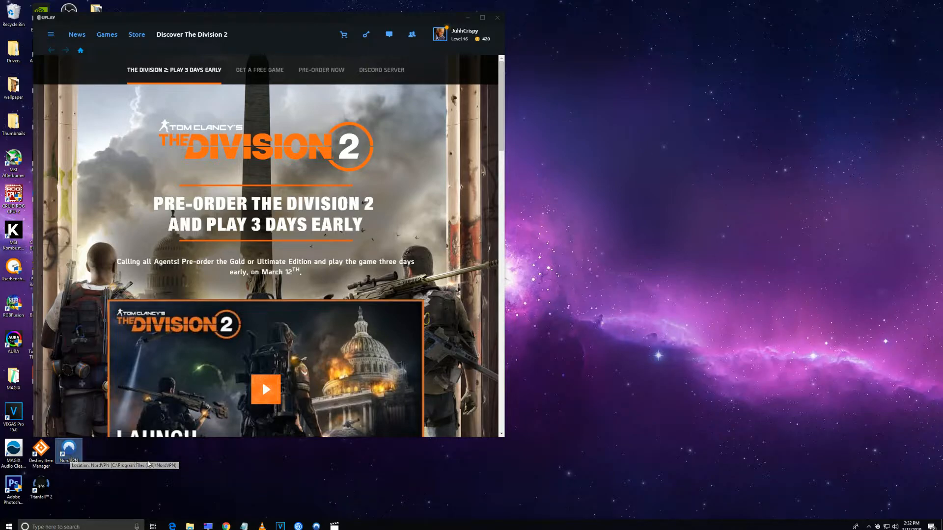
Launch the NordVPN desktop app from its shortcut to reach the server map
{"action": "left_click", "coordinate": [68, 450]}
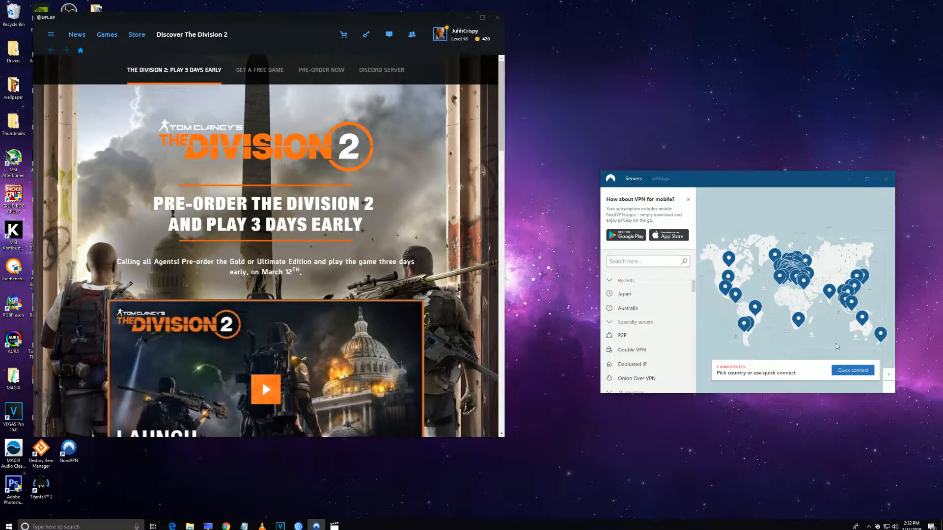
{"action": "mouse_move", "coordinate": [880, 334]}
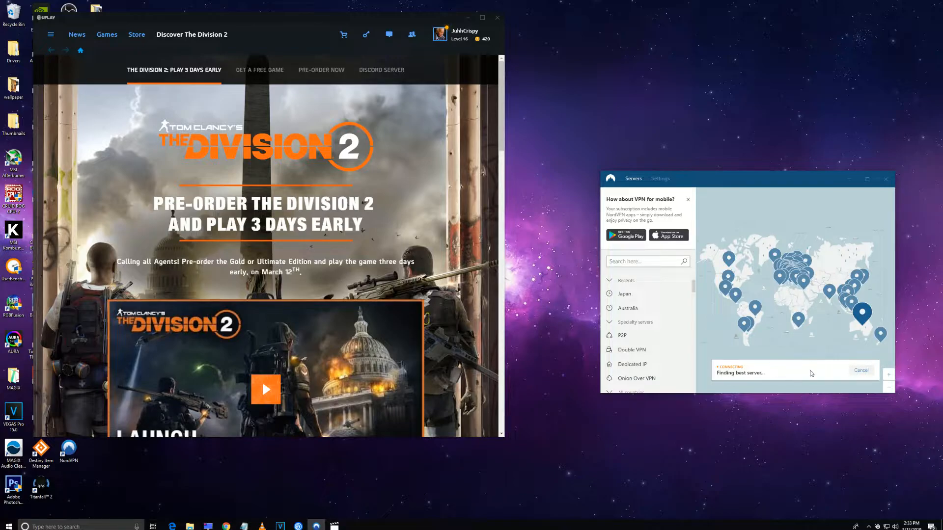
{"action": "mouse_move", "coordinate": [813, 373]}
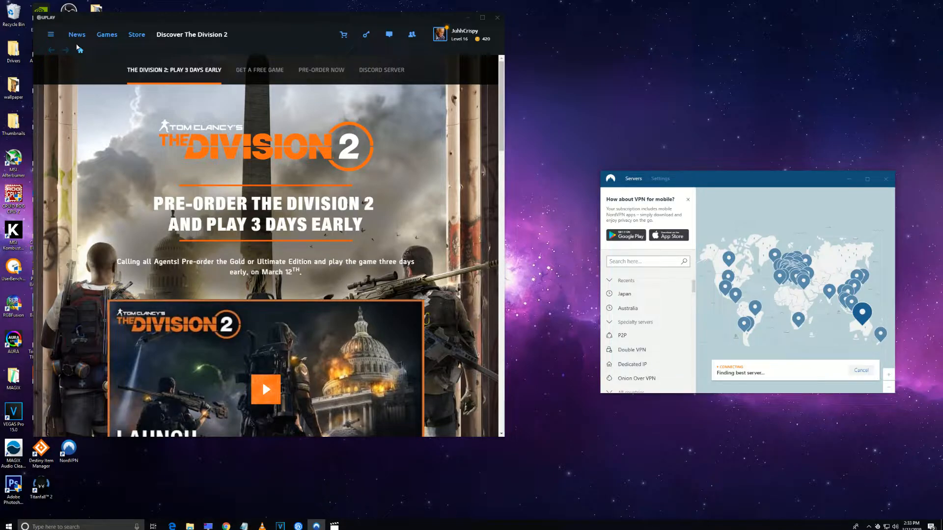
Open The Division 2 from the installed games library and press Play
{"action": "left_click", "coordinate": [107, 34]}
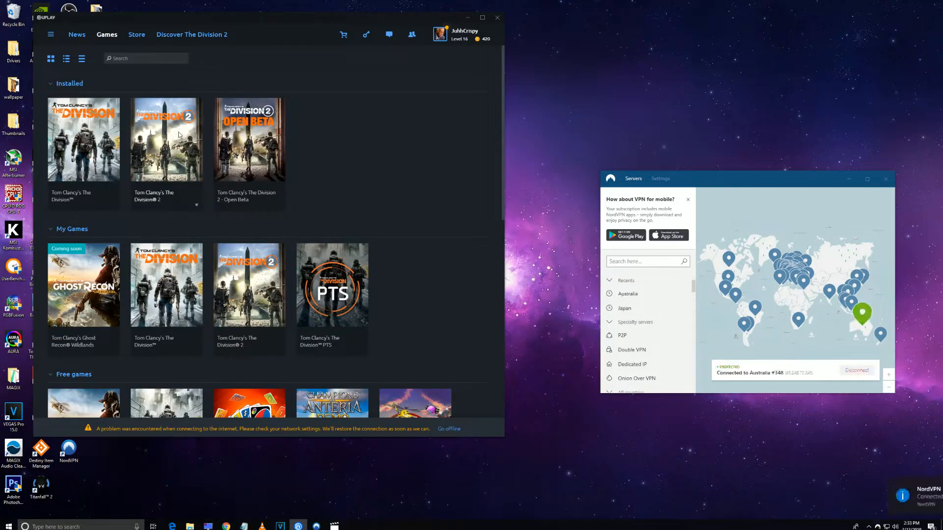
{"action": "left_click", "coordinate": [166, 139]}
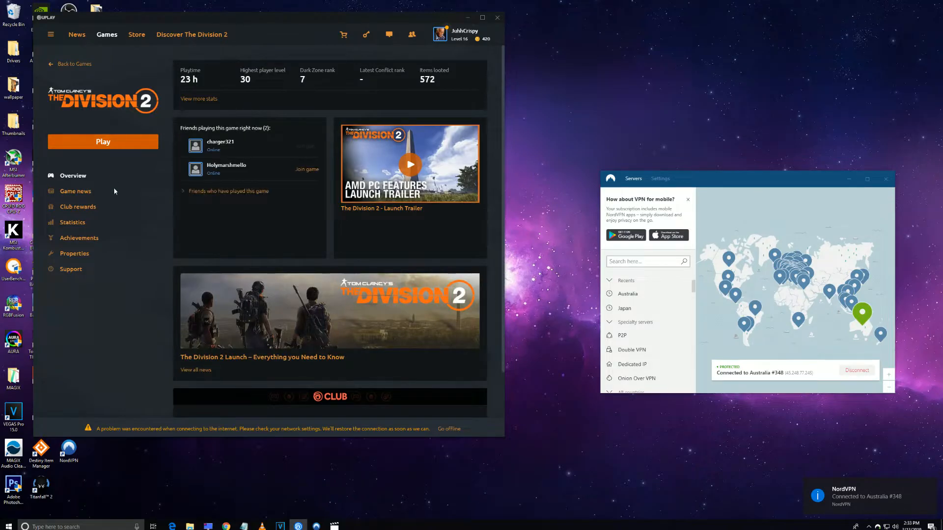
{"action": "mouse_move", "coordinate": [112, 225]}
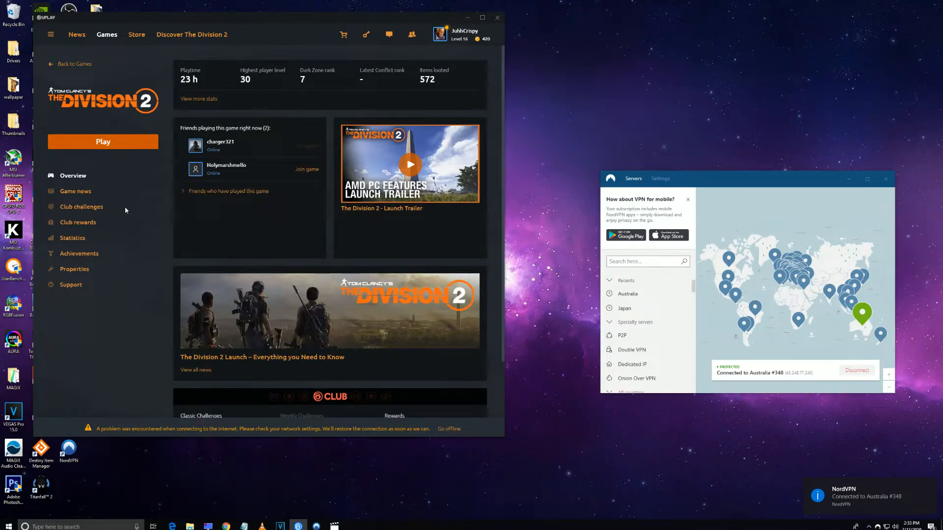
{"action": "mouse_move", "coordinate": [132, 199]}
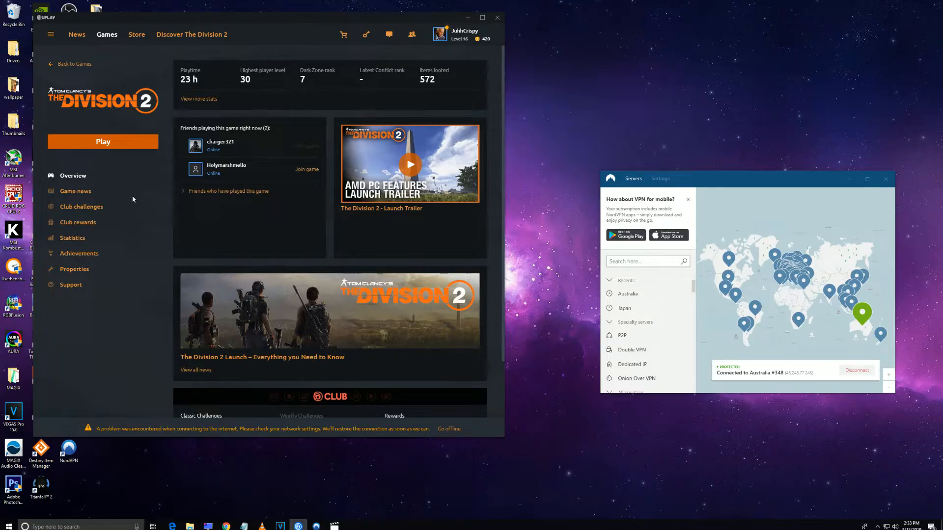
{"action": "mouse_move", "coordinate": [152, 206]}
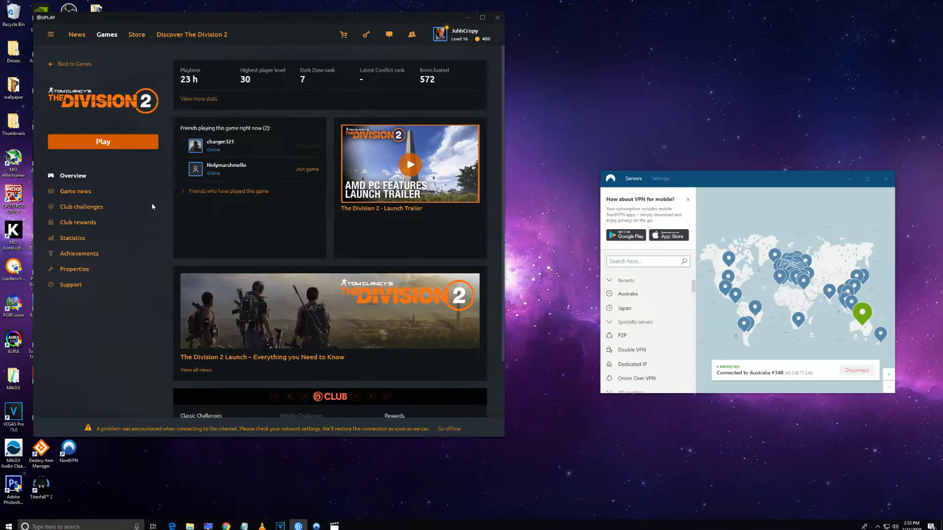
{"action": "left_click", "coordinate": [103, 142]}
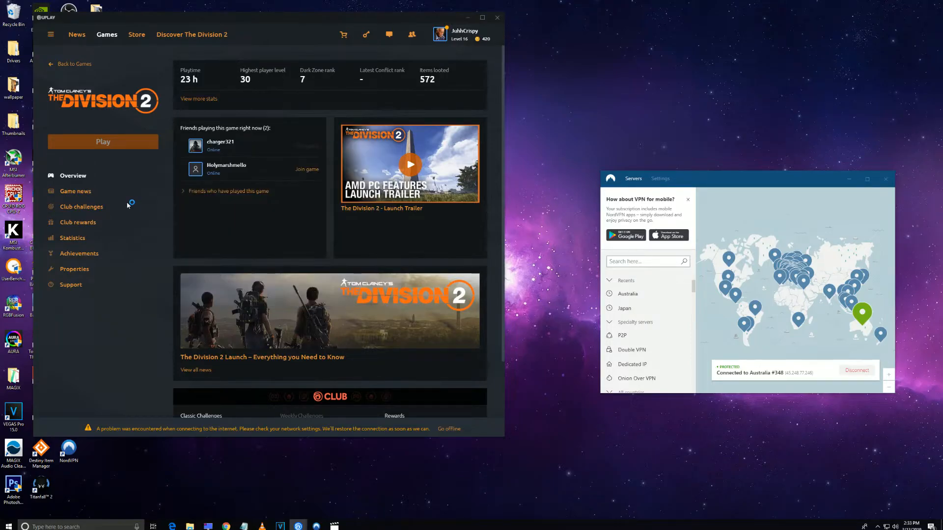
Press Play again while The Division 2's Easy Anti-Cheat splash loads to the home screen
{"action": "left_click", "coordinate": [102, 142]}
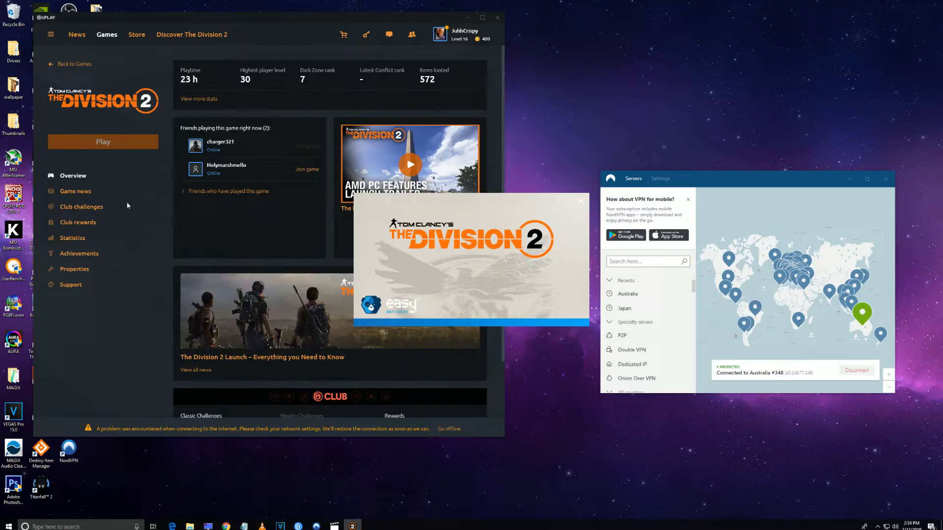
{"action": "mouse_move", "coordinate": [129, 203]}
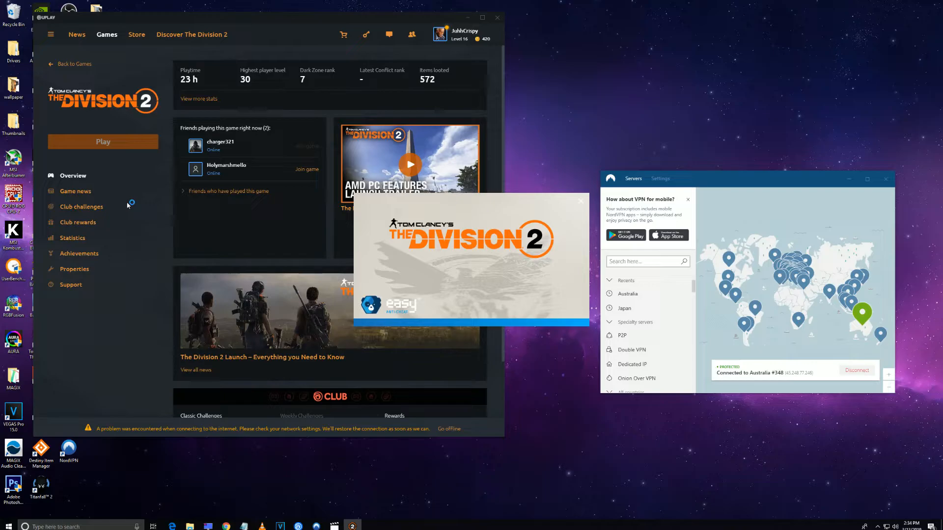
{"action": "mouse_move", "coordinate": [145, 217]}
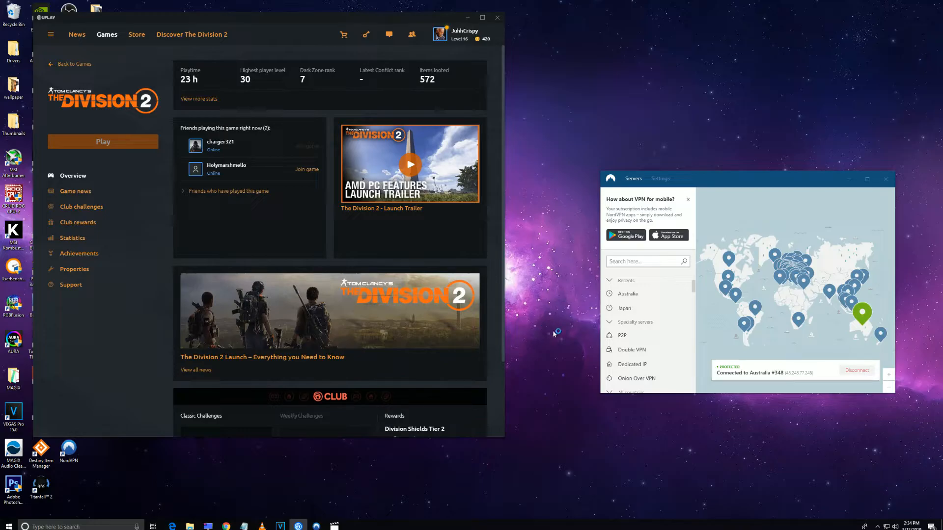
{"action": "mouse_move", "coordinate": [567, 322]}
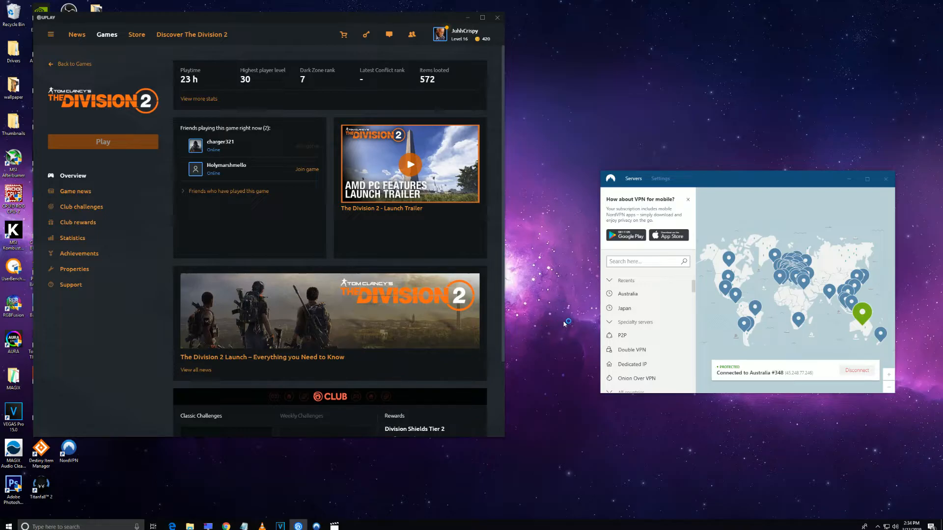
{"action": "mouse_move", "coordinate": [553, 314]}
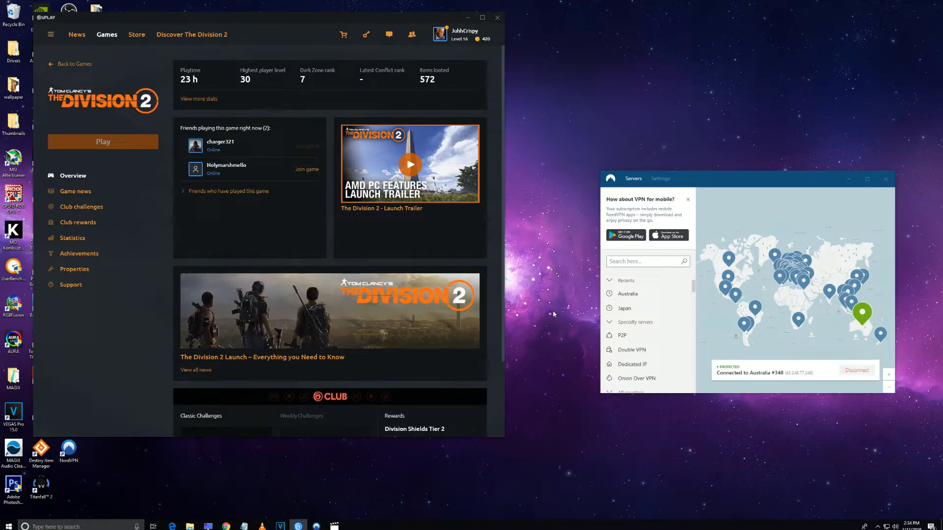
{"action": "mouse_move", "coordinate": [554, 336]}
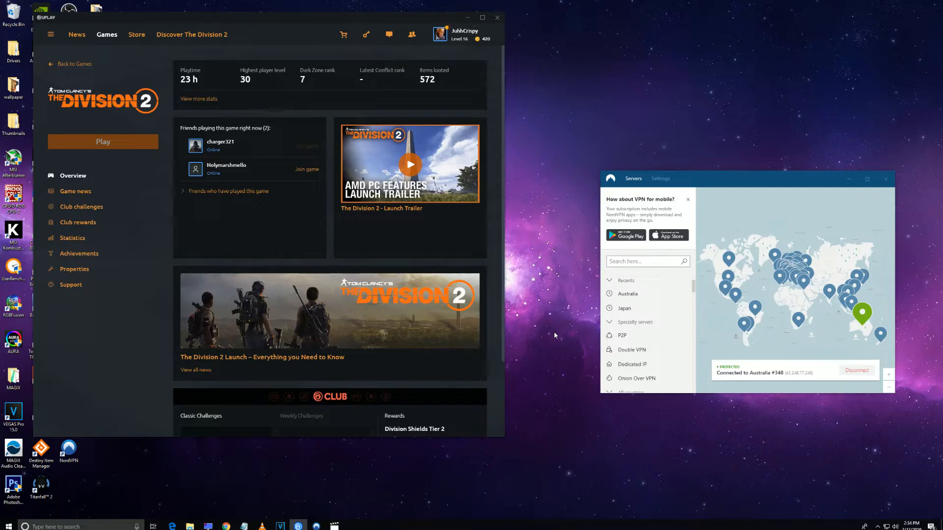
{"action": "left_click", "coordinate": [102, 142]}
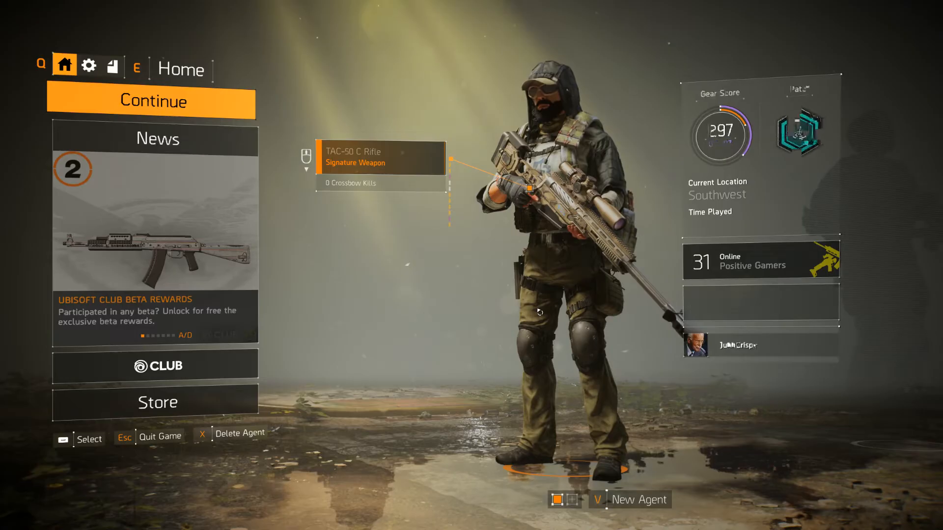
Continue into The Division 2 with the current agent near No Hope Hotel
{"action": "left_click", "coordinate": [154, 100]}
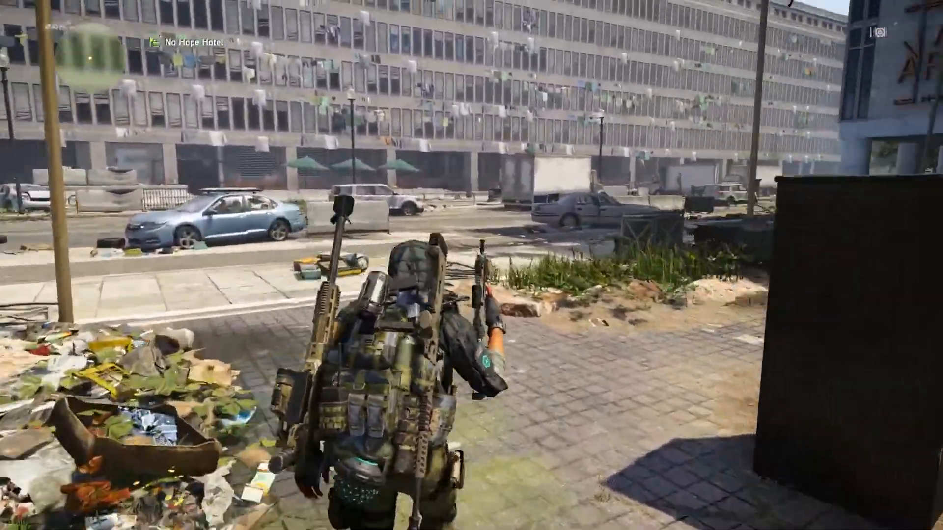
{"action": "mouse_move", "coordinate": [471, 265]}
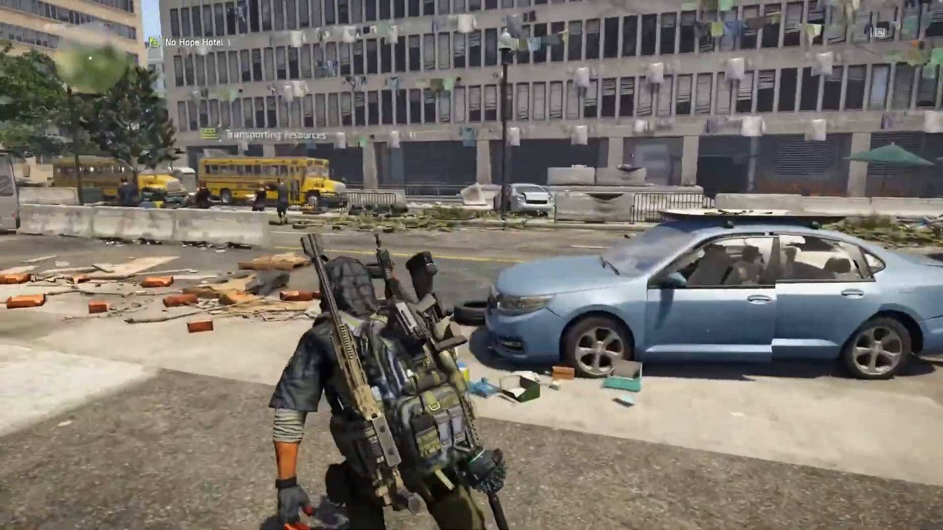